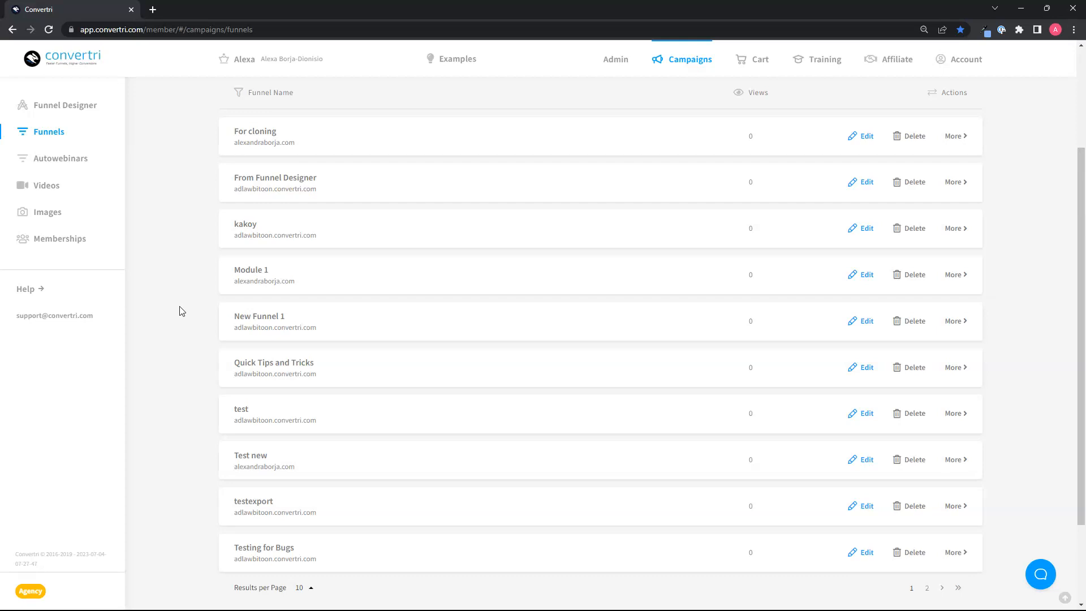
mouse_move(359, 365)
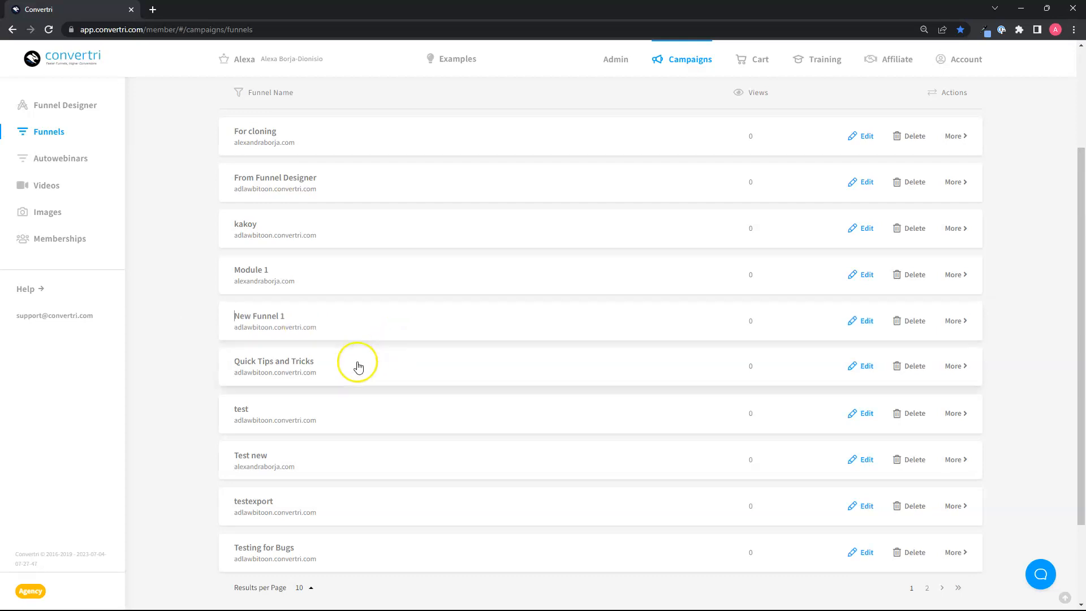
Open the Quick Tips and Tricks funnel from the Funnels list to see its pages.
left_click(274, 361)
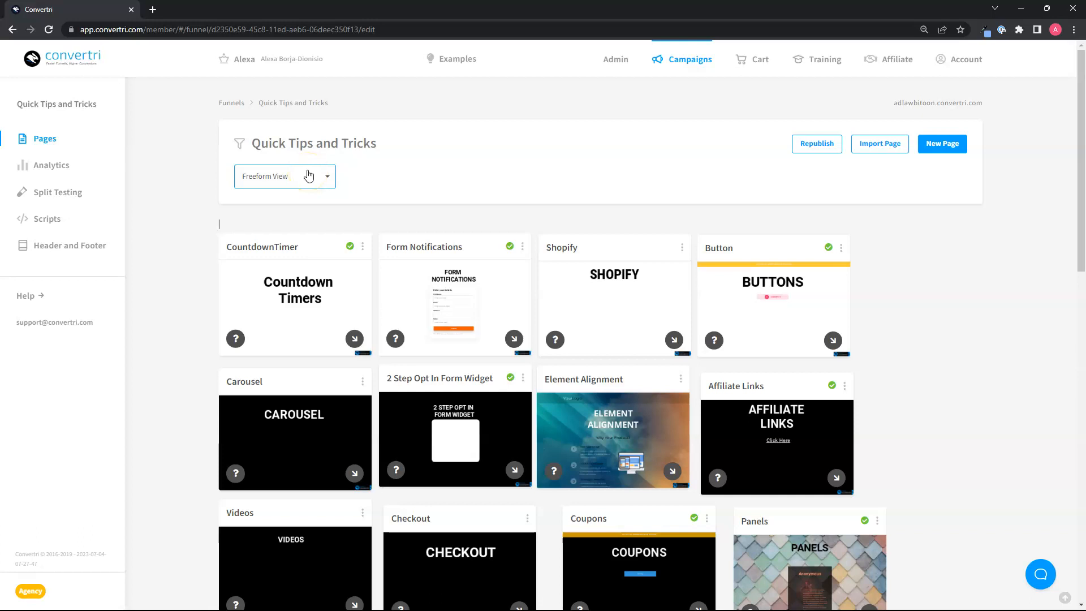
Show the funnel's pages in List View and check the Results per Page options.
left_click(284, 176)
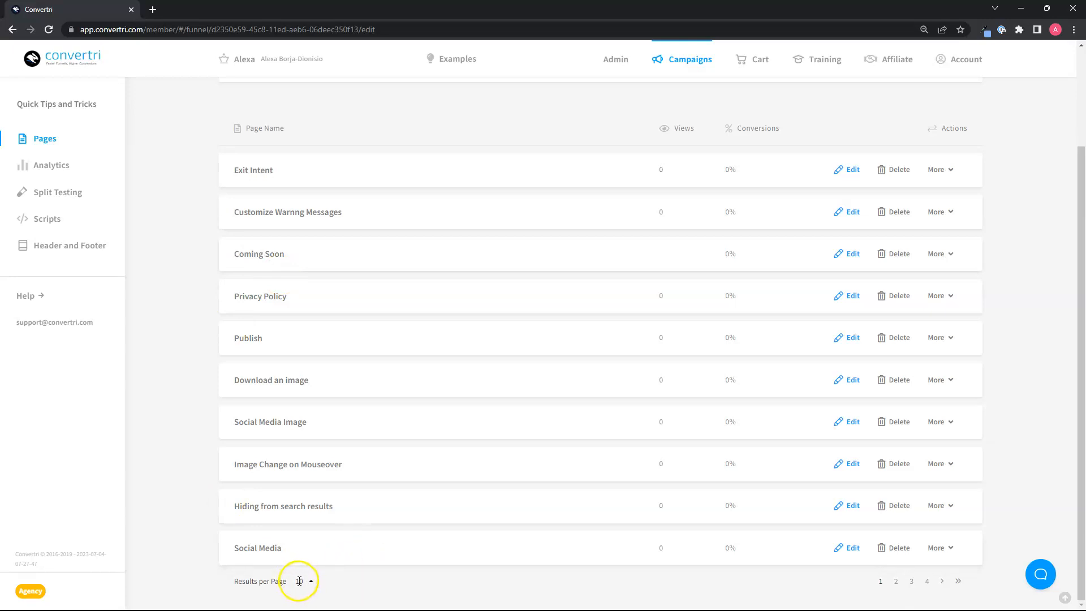
left_click(304, 580)
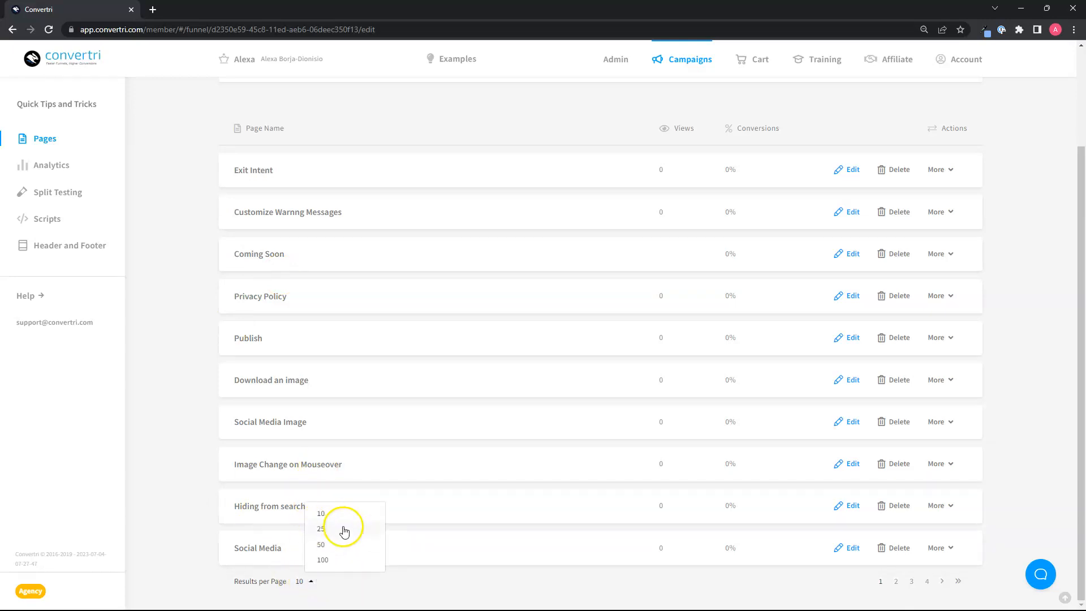
mouse_move(338, 559)
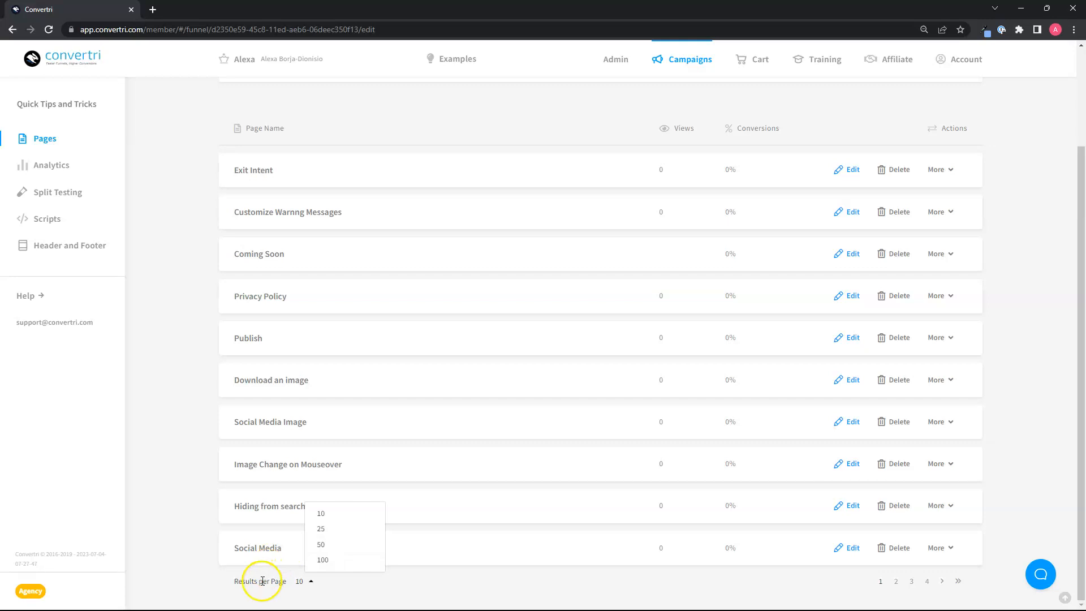
mouse_move(281, 581)
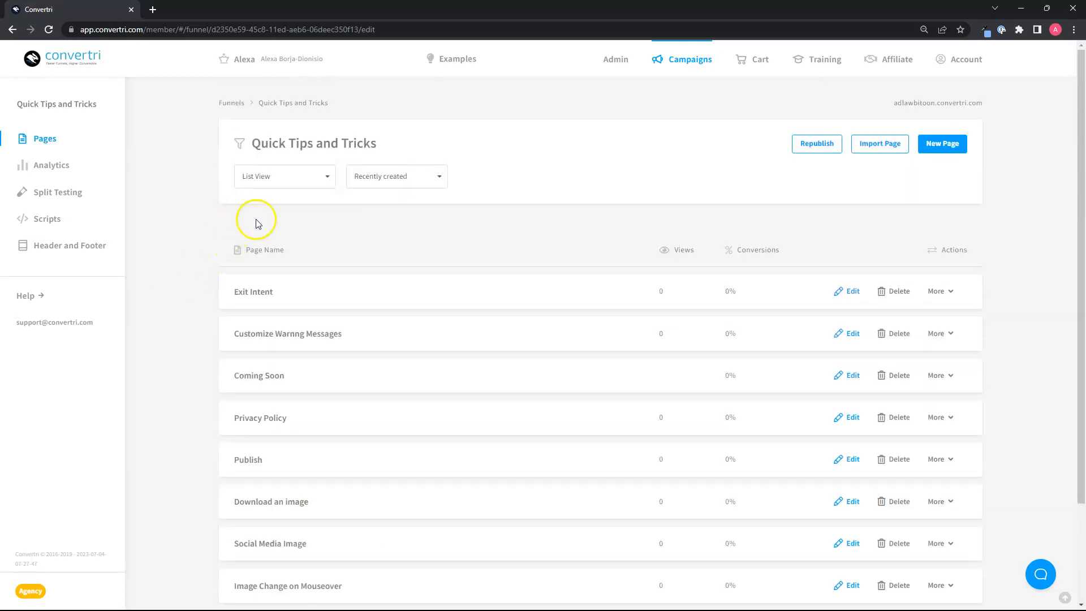
Switch the pages to Grid View and raise the Results per Page setting.
left_click(284, 177)
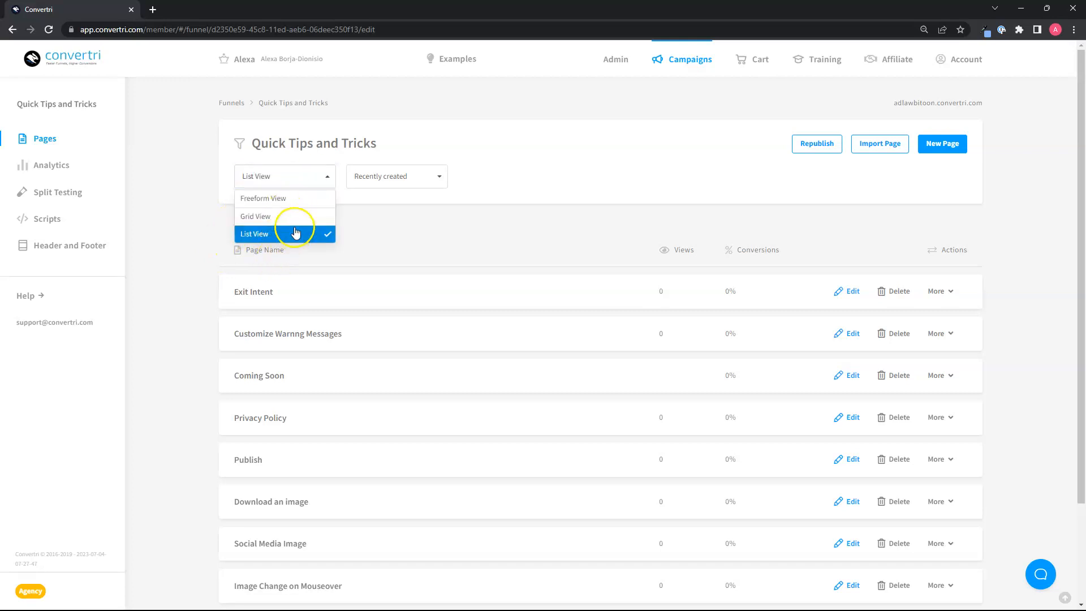
left_click(254, 216)
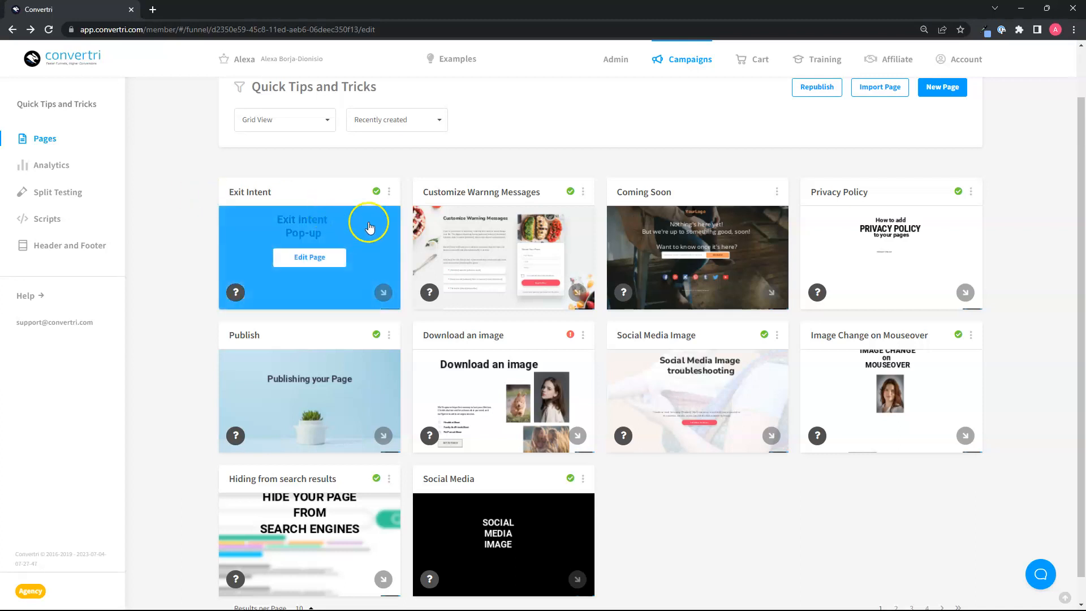
scroll("down", 3)
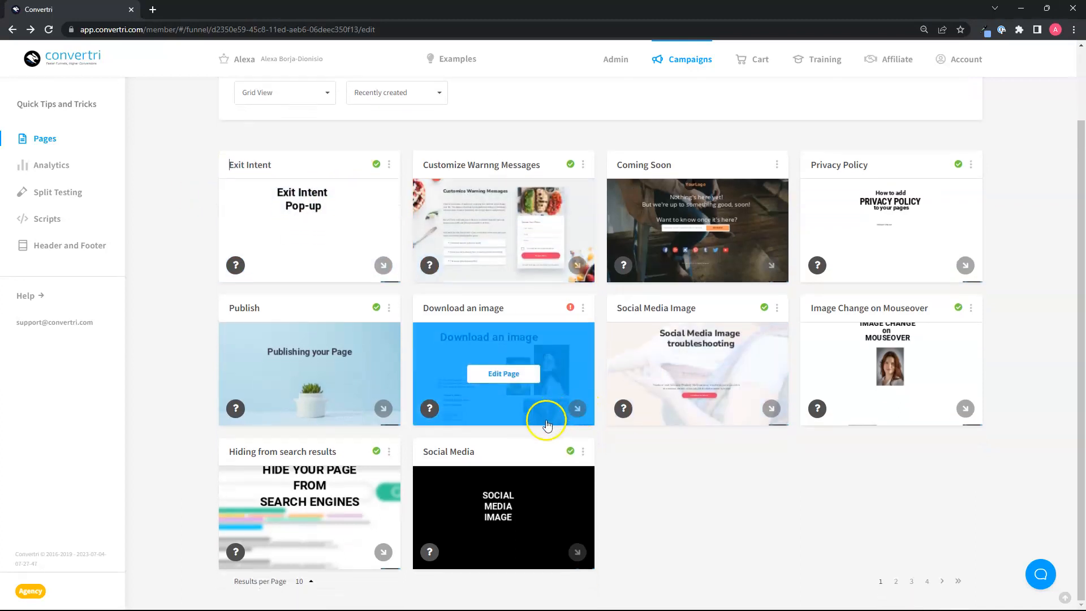
mouse_move(326, 172)
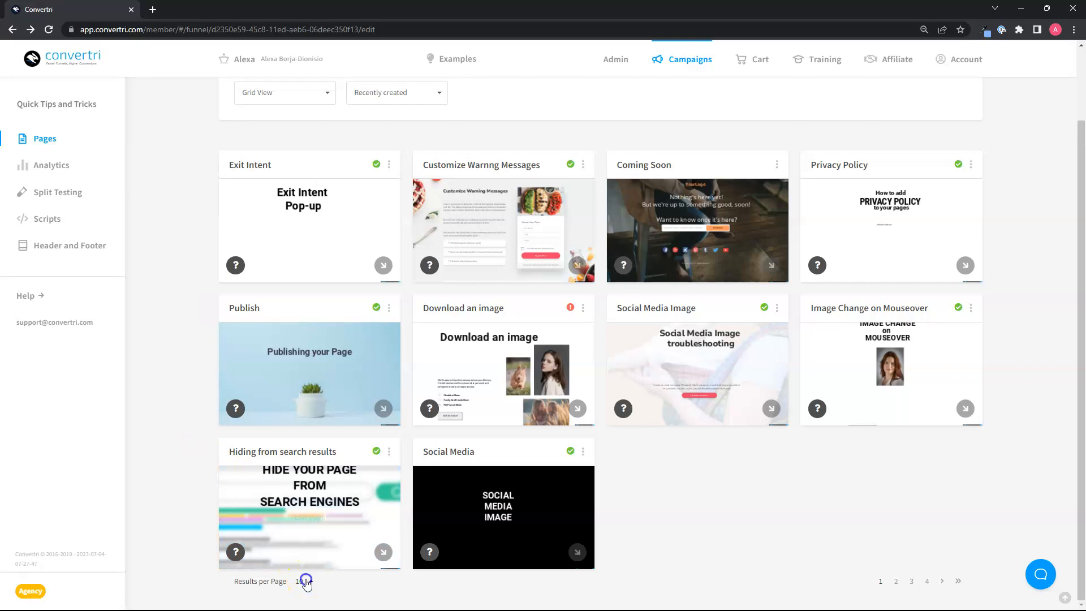
left_click(305, 581)
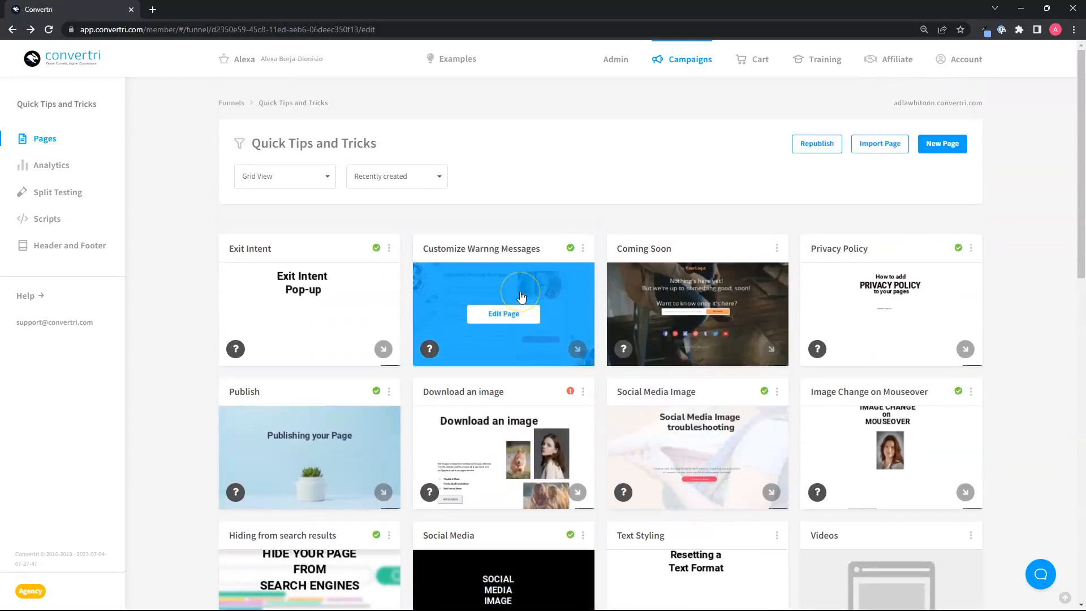
mouse_move(492, 223)
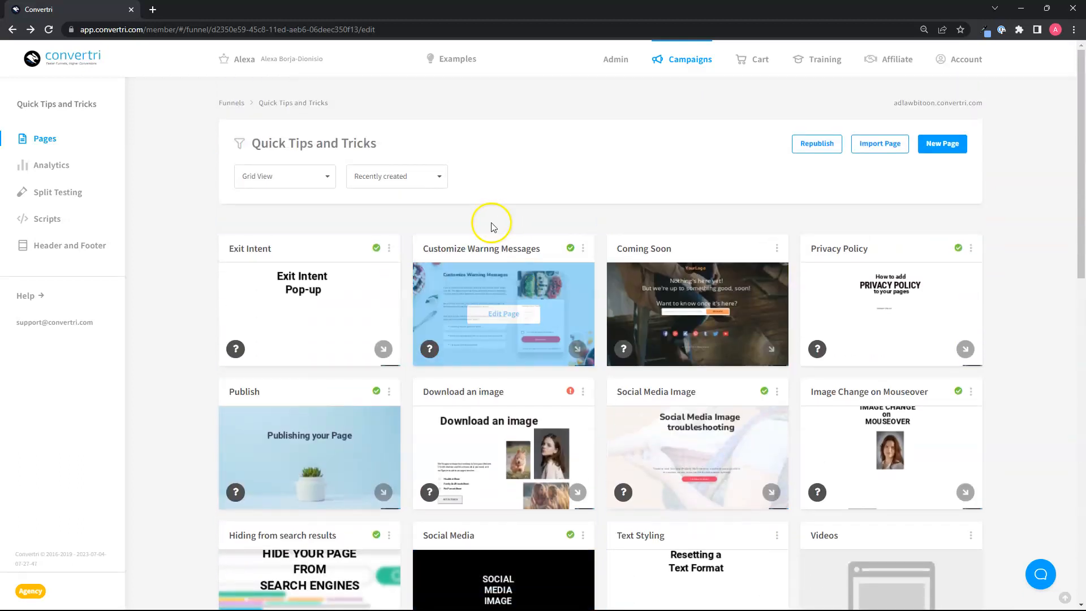
Toggle the sort order between Alphabetical and Recently created.
left_click(396, 177)
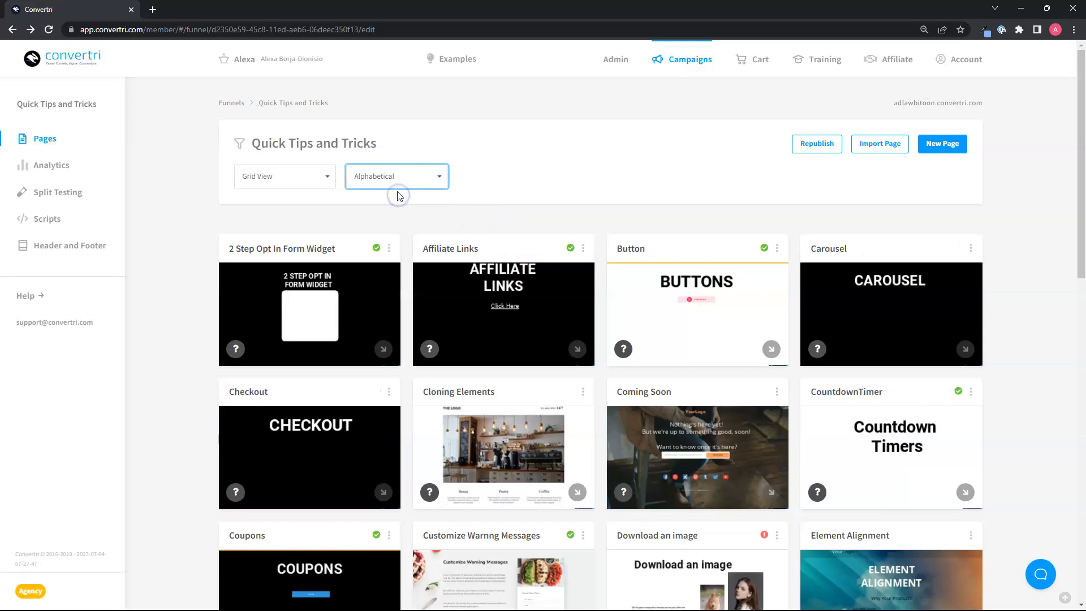
left_click(396, 177)
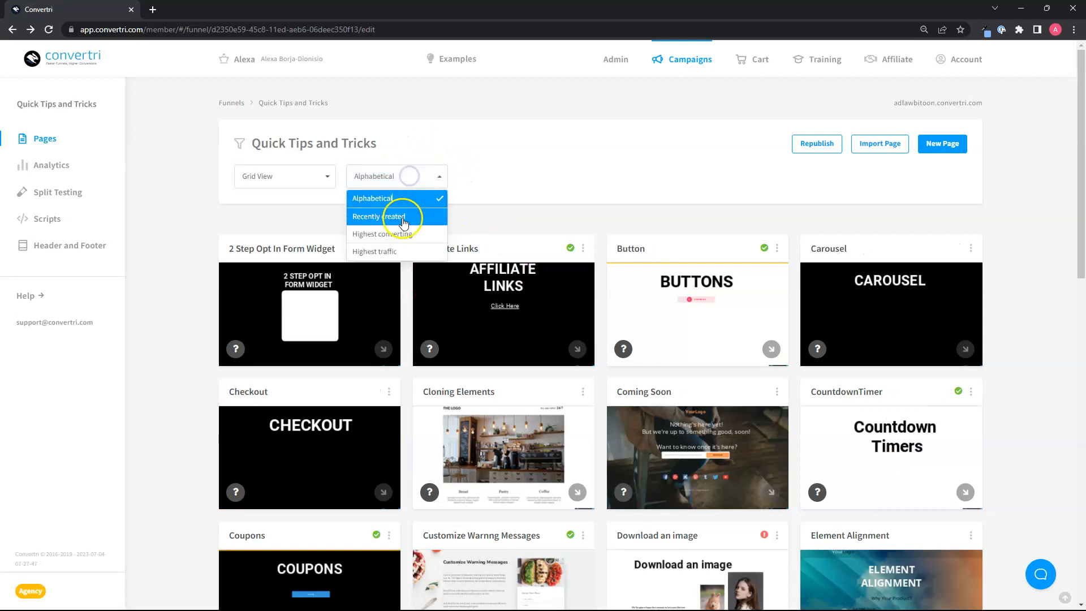
left_click(392, 216)
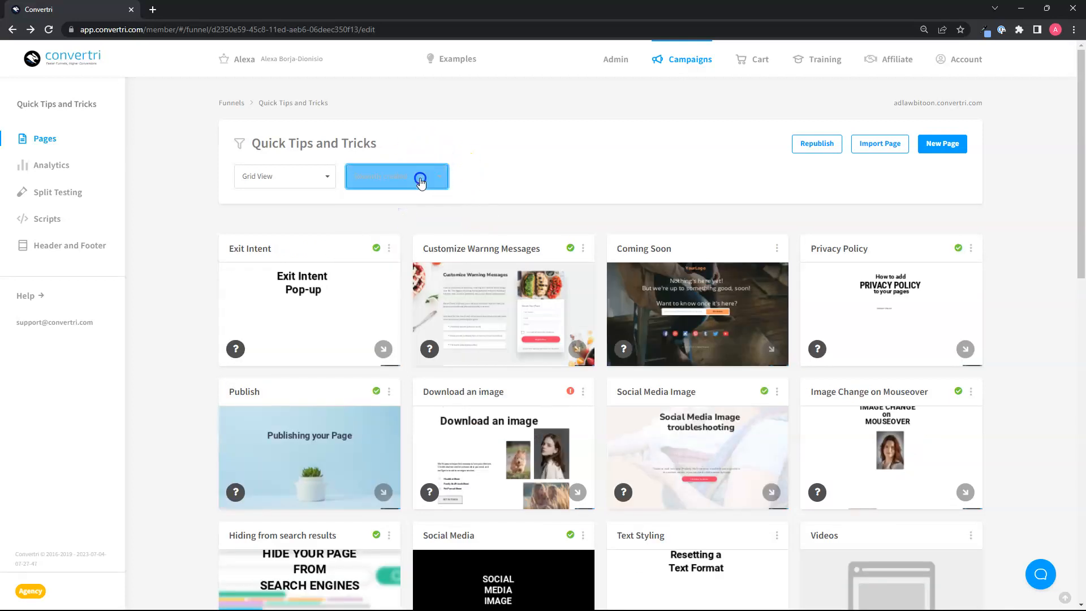
left_click(396, 176)
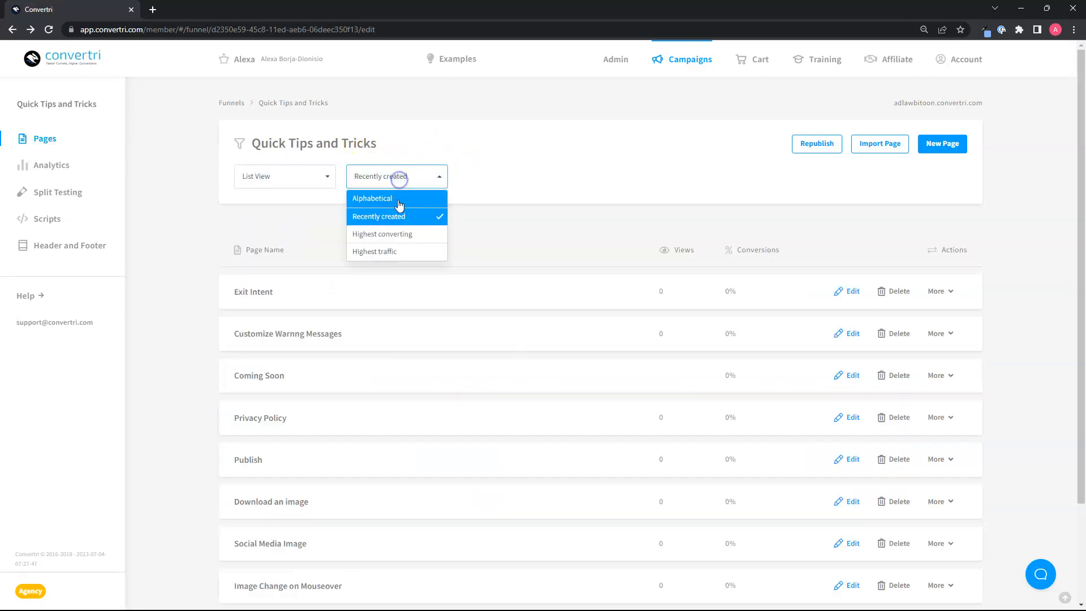
Sort the page list alphabetically, starting with 2 Step Opt In Form Widget.
scroll("down", 3)
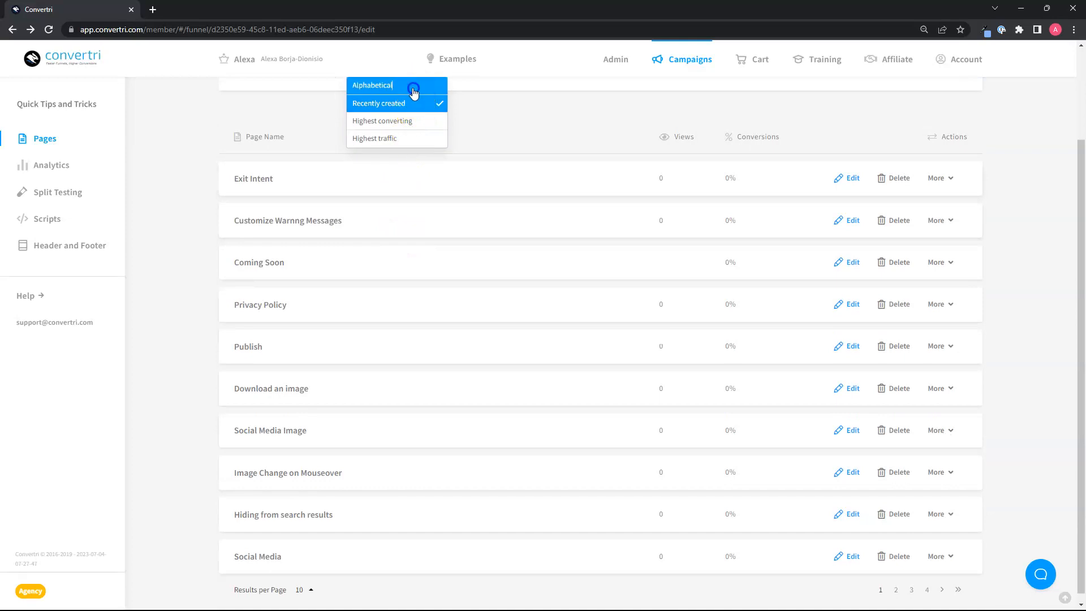
left_click(372, 84)
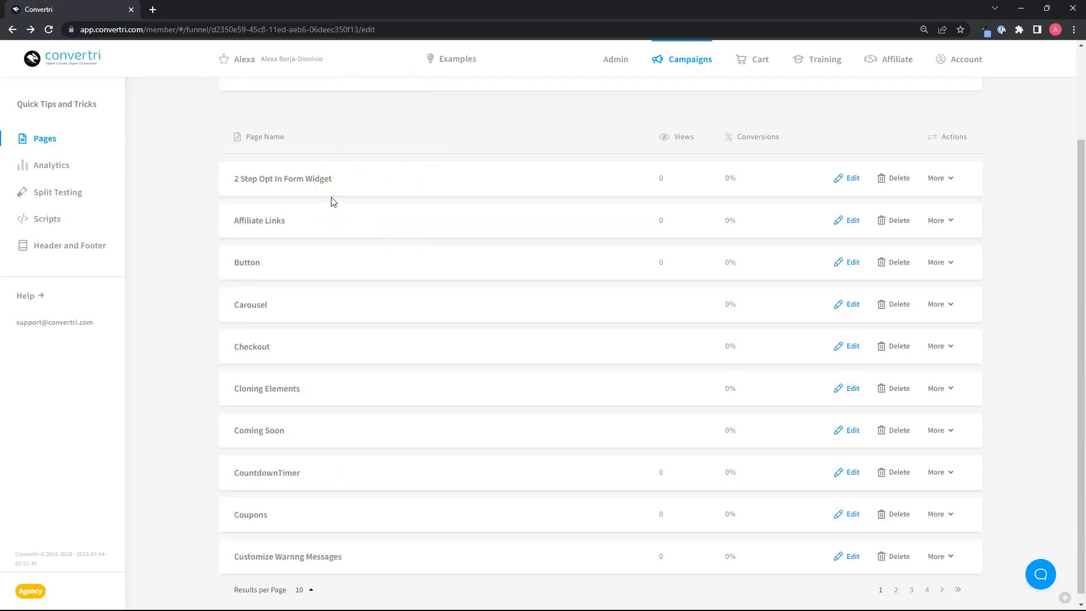
left_click(284, 176)
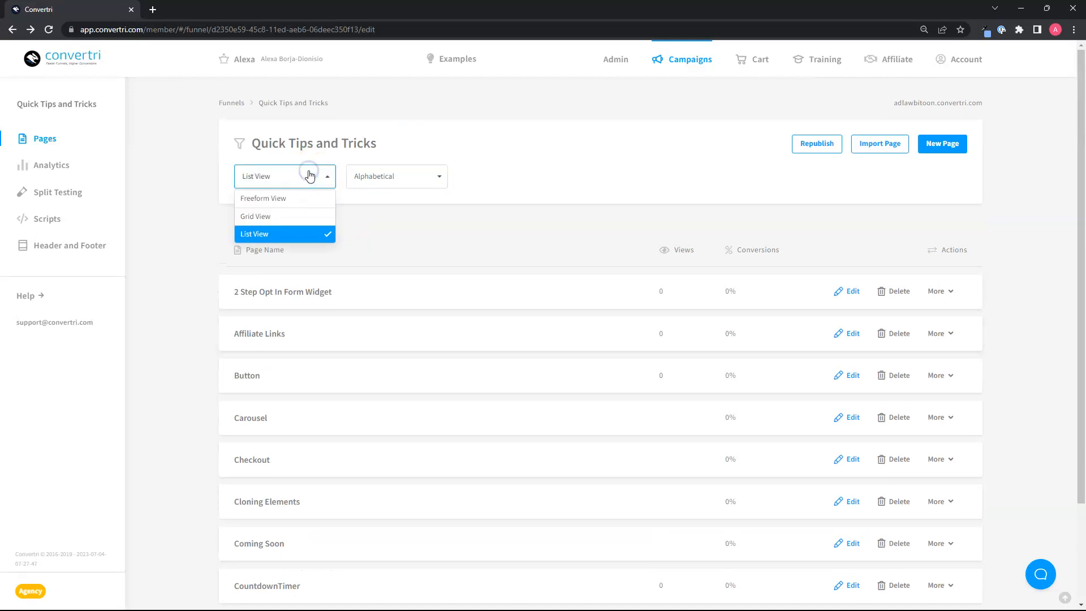
Switch to Freeform View and scroll through cards like Countdown Timer, Shopify and Exit Intent.
left_click(263, 198)
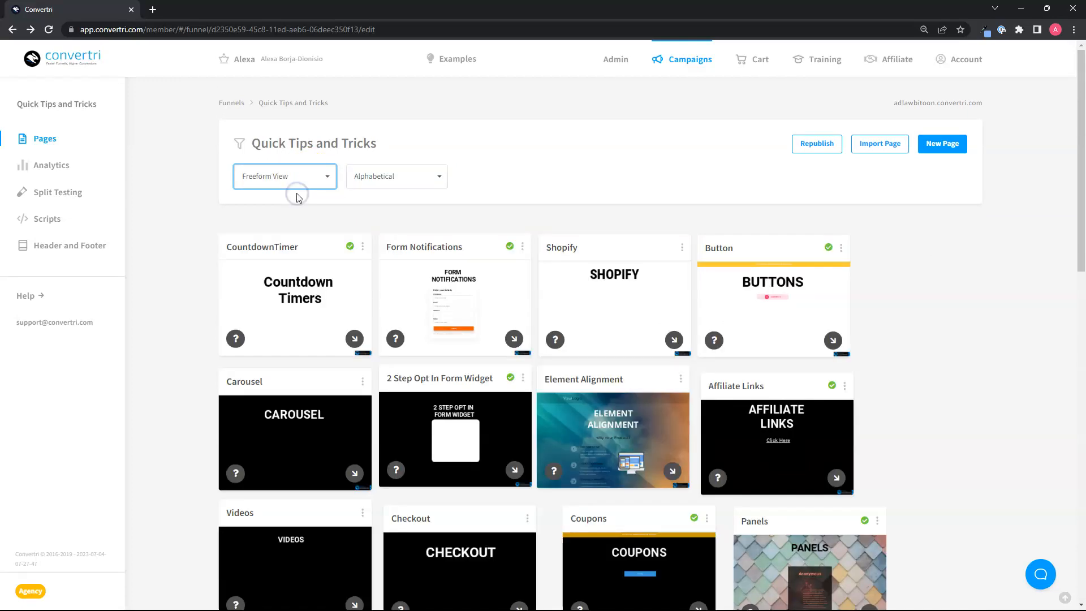
scroll("down", 3)
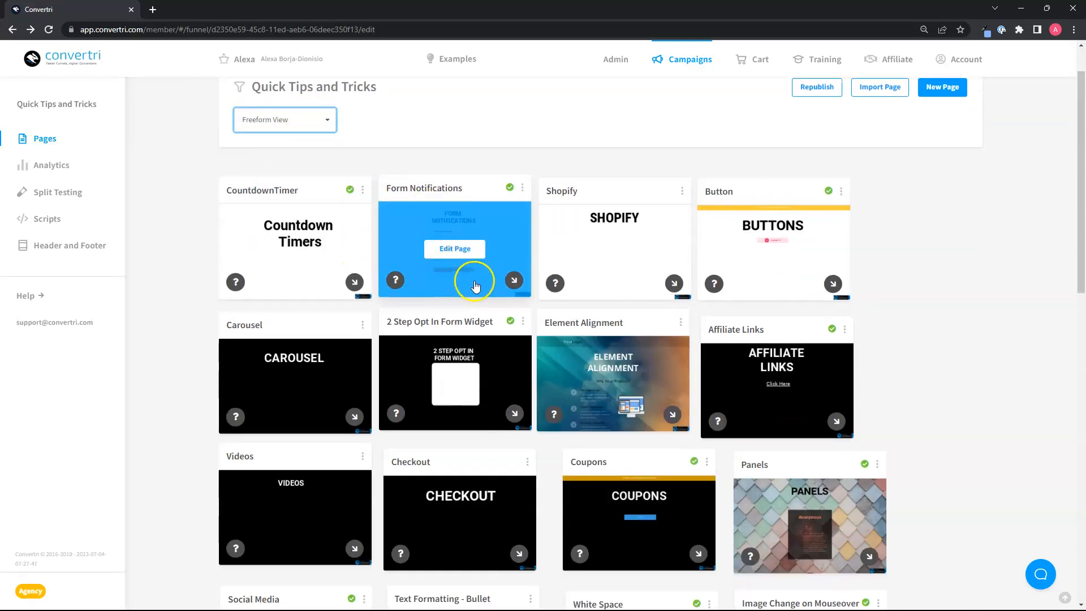
scroll("down", 3)
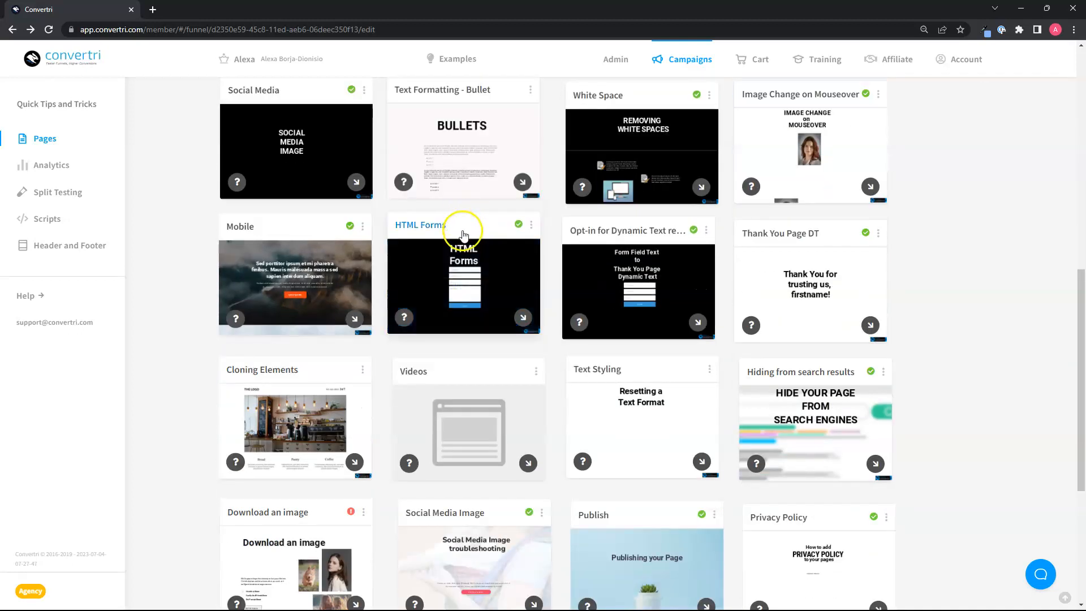
scroll("down", 3)
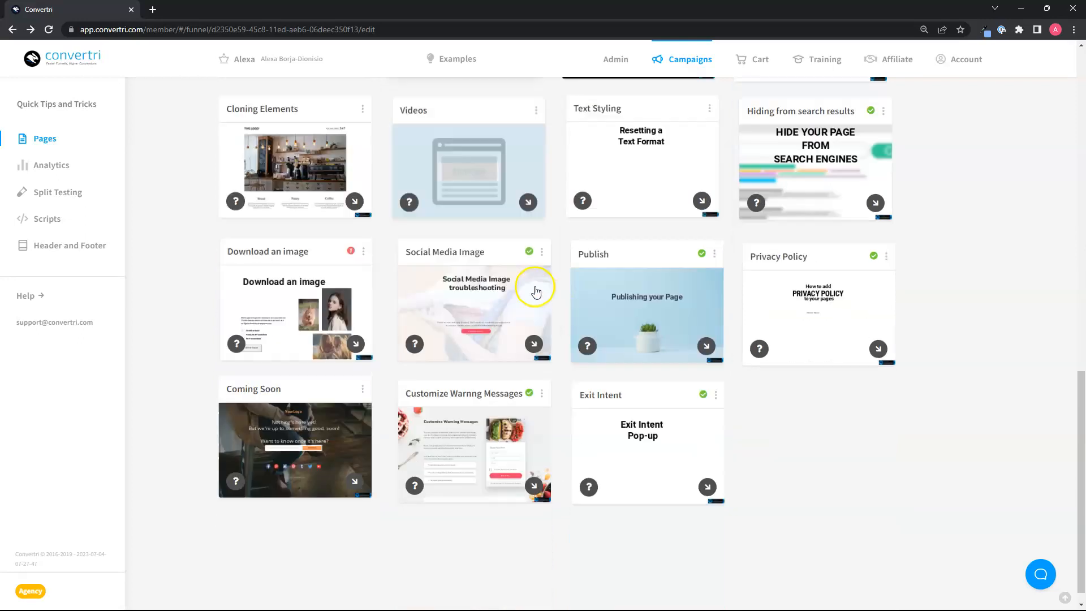
scroll("down", 3)
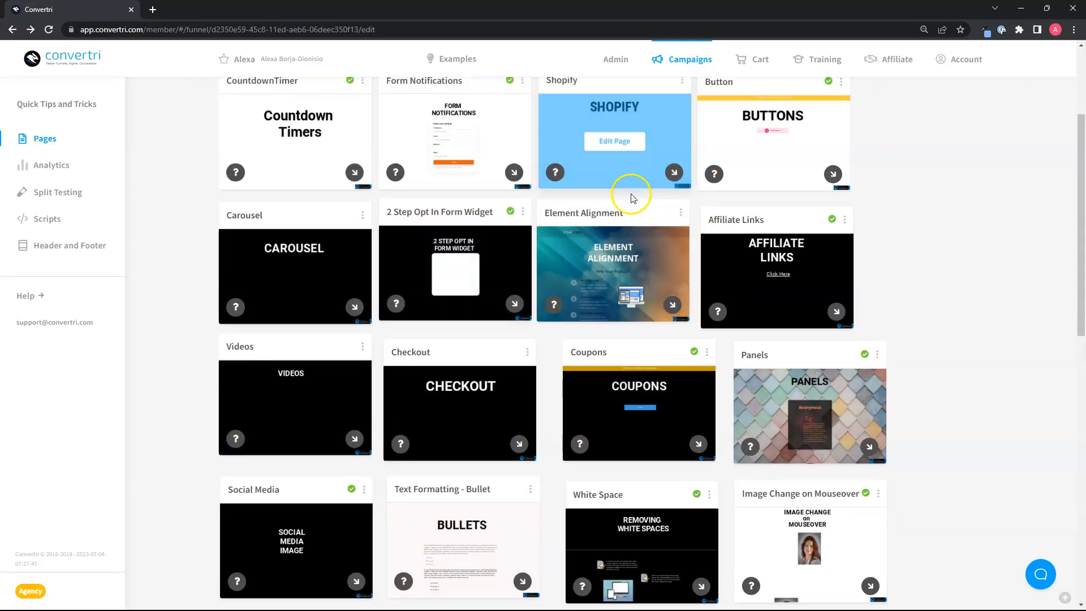
mouse_move(781, 222)
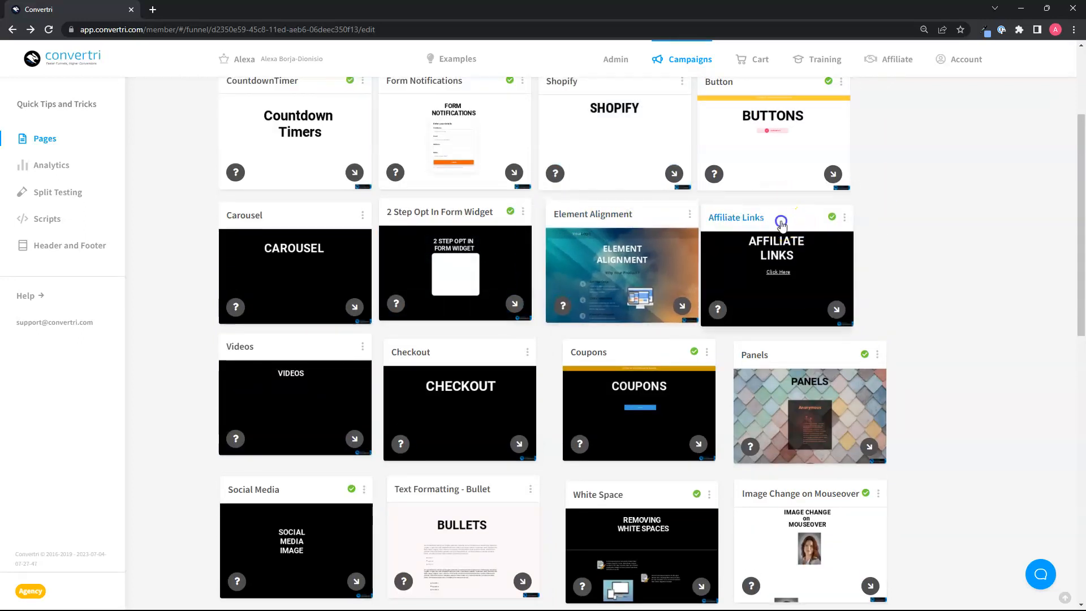